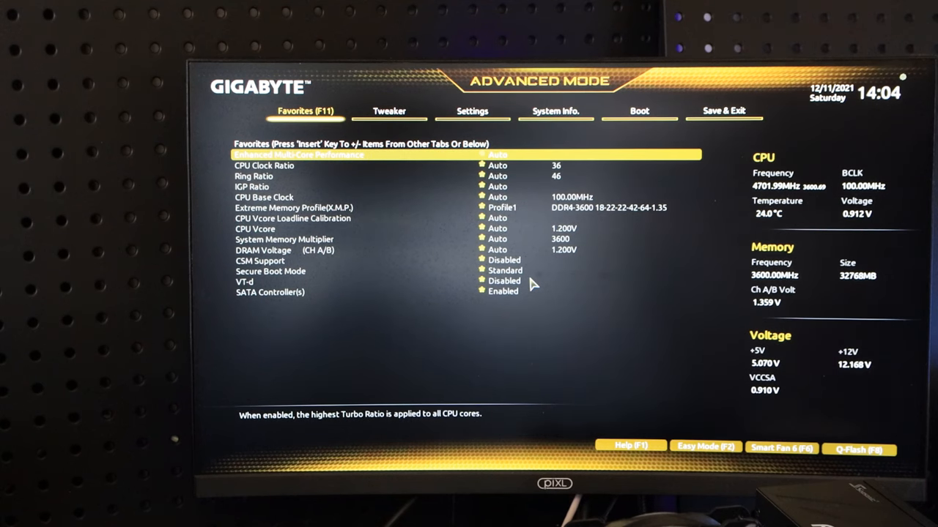
# Navigate through Tweaker and Settings to IO Ports and highlight Intel Rapid Storage Technology.
pyautogui.click(389, 111)
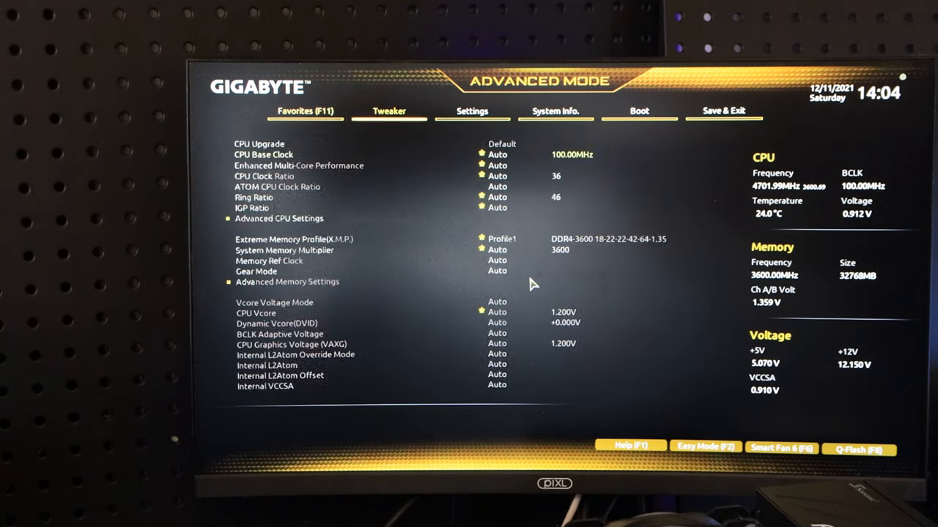
pyautogui.click(472, 111)
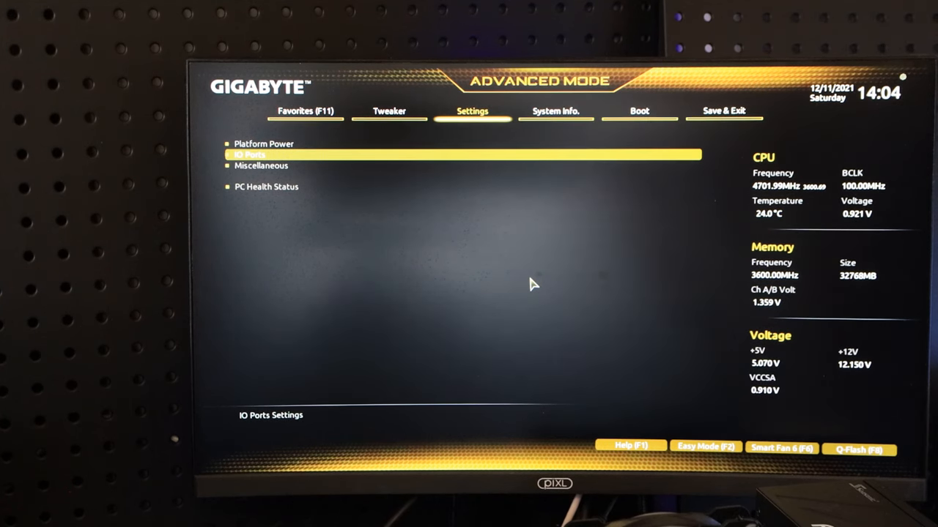
pyautogui.click(249, 153)
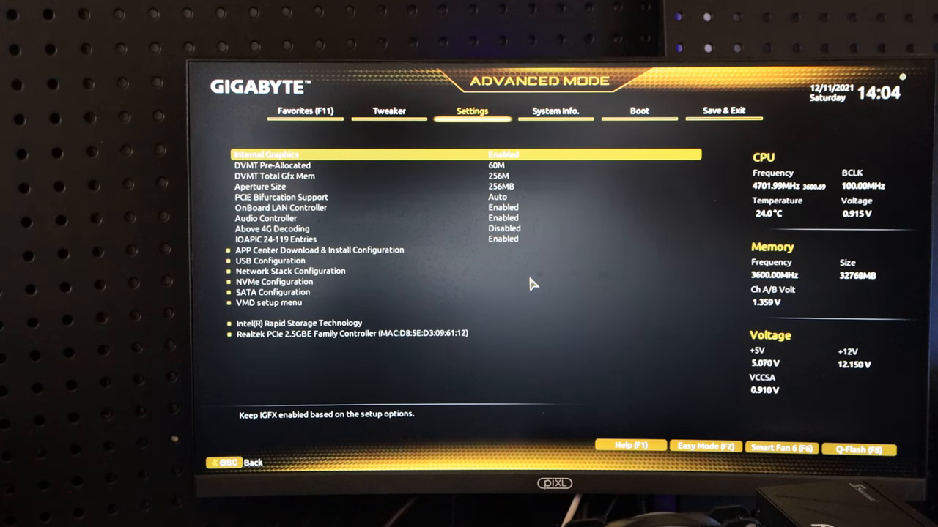
pyautogui.press('down')
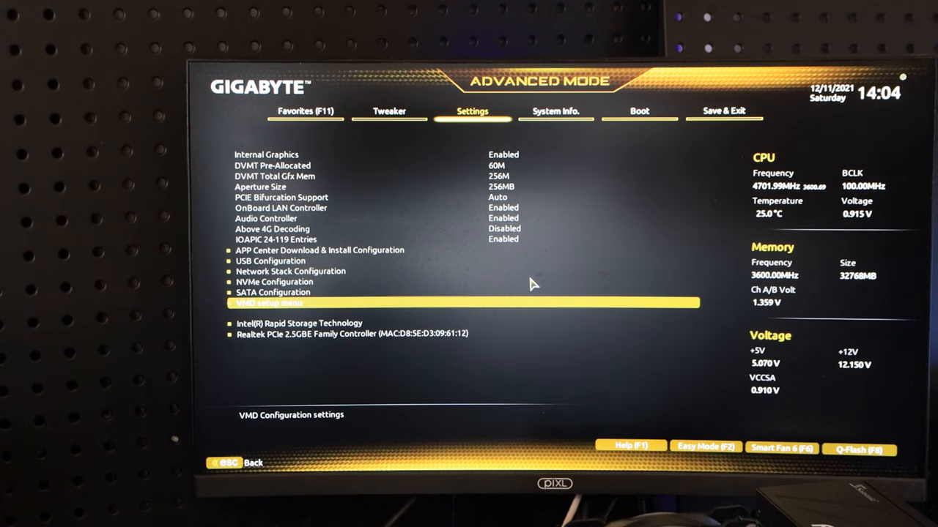
pyautogui.press('Down')
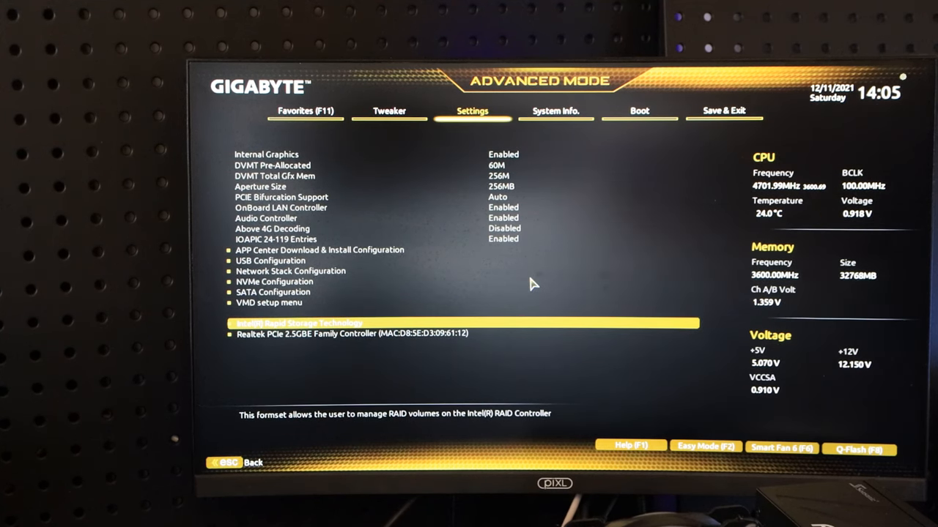
# Open Intel Rapid Storage Technology and browse the ADATA and two Lexar 1TB non-RAID disks.
pyautogui.click(298, 323)
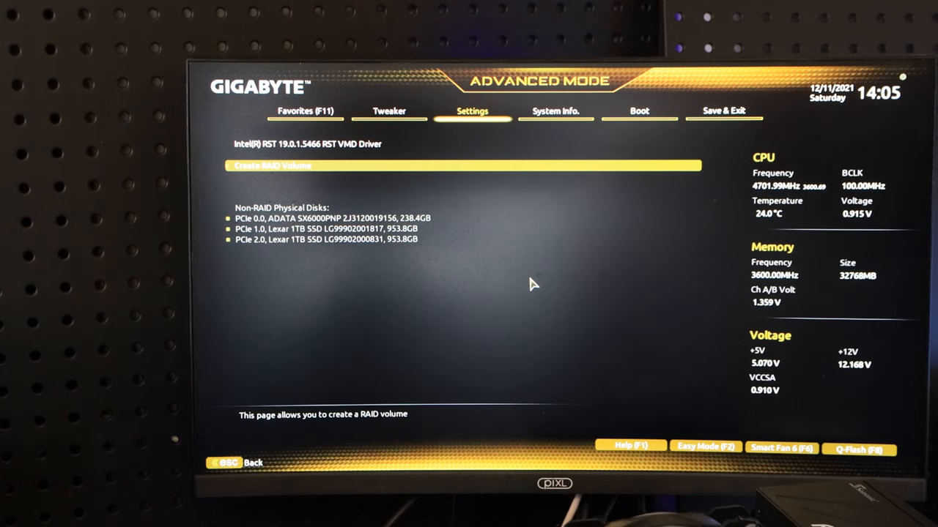
pyautogui.press('down')
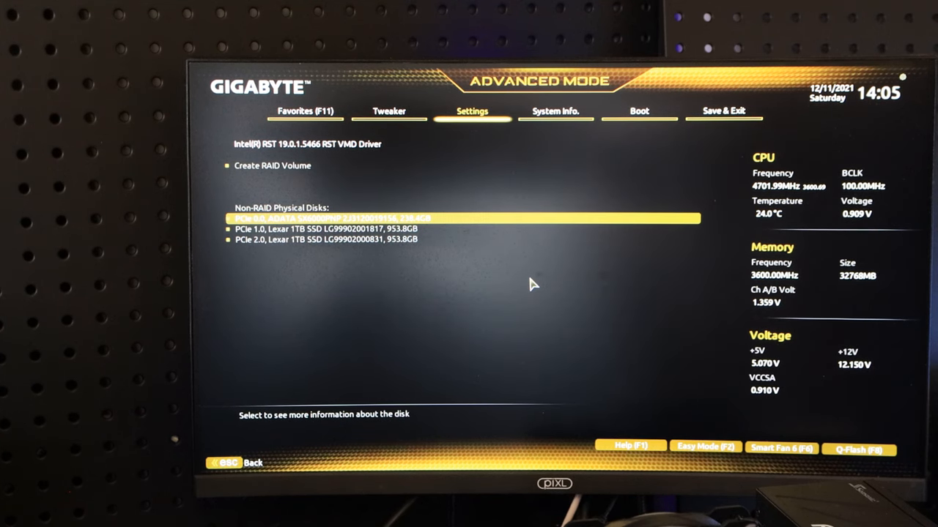
pyautogui.press('Down')
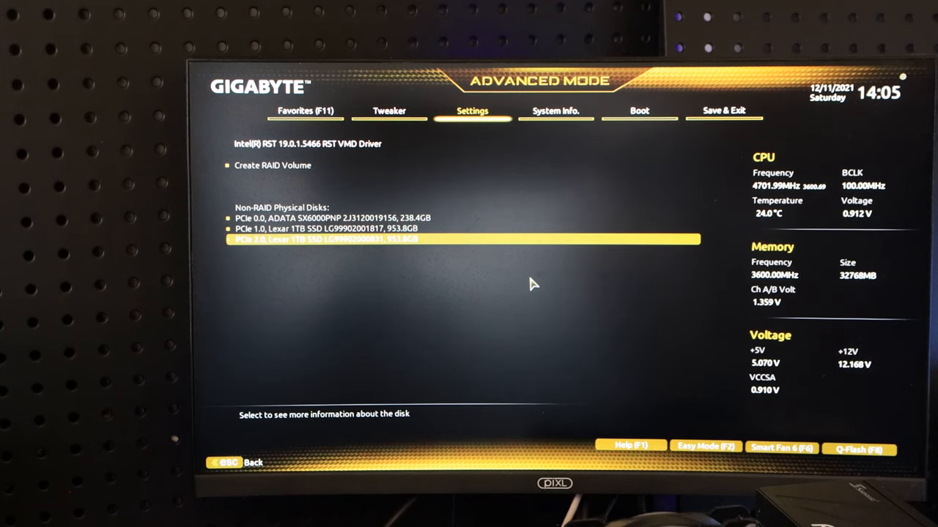
pyautogui.press('Up')
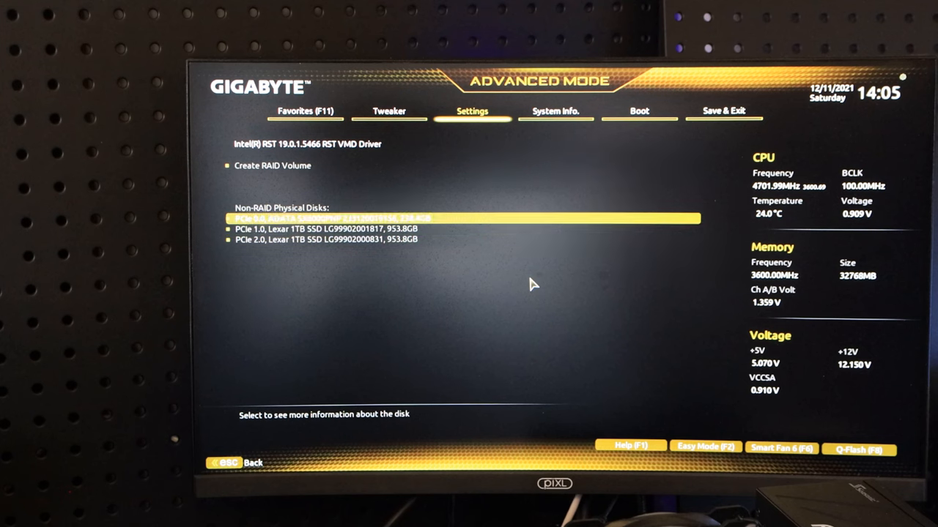
# Start Create RAID Volume and mark both Lexar 1TB SSDs as array members.
pyautogui.click(271, 166)
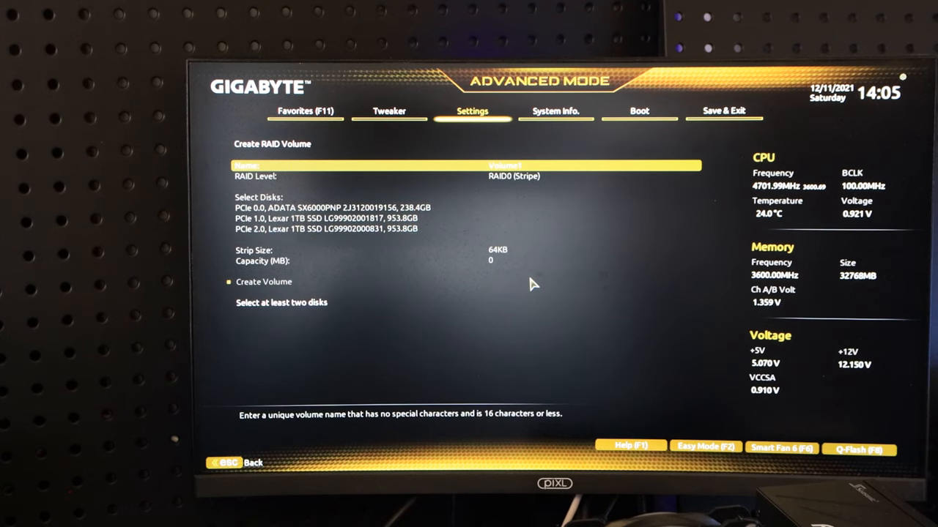
pyautogui.press('down')
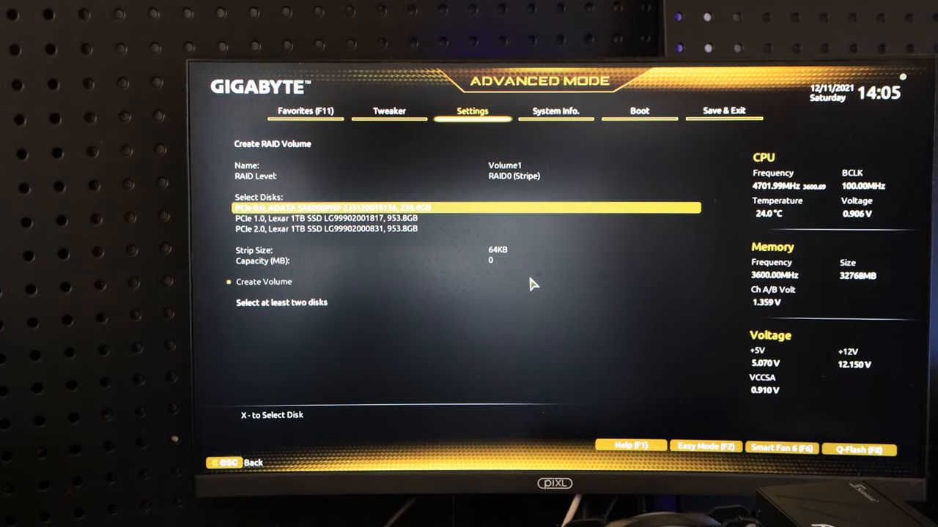
pyautogui.press('Down')
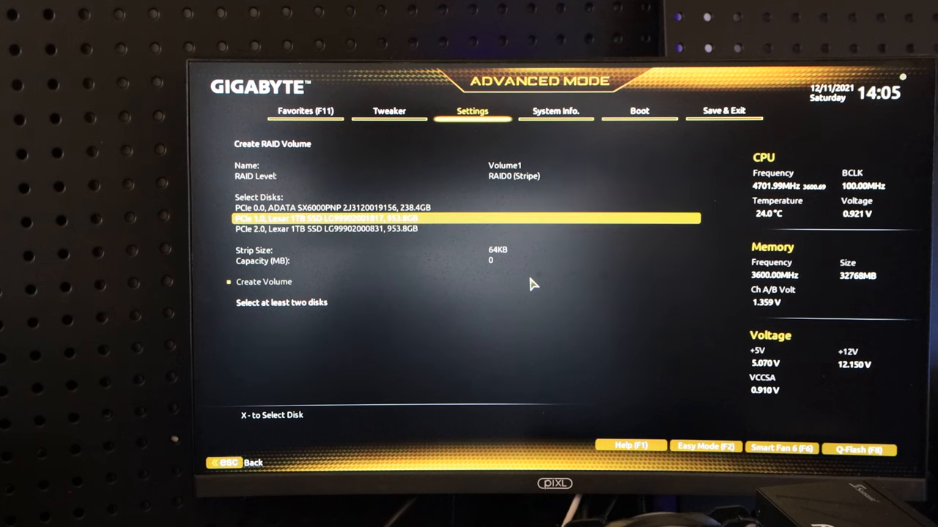
pyautogui.press('x')
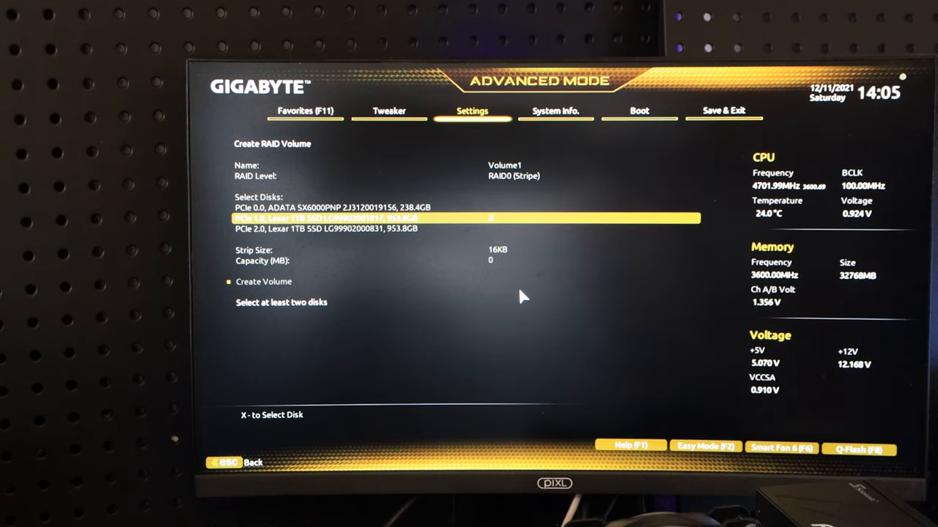
pyautogui.press('down')
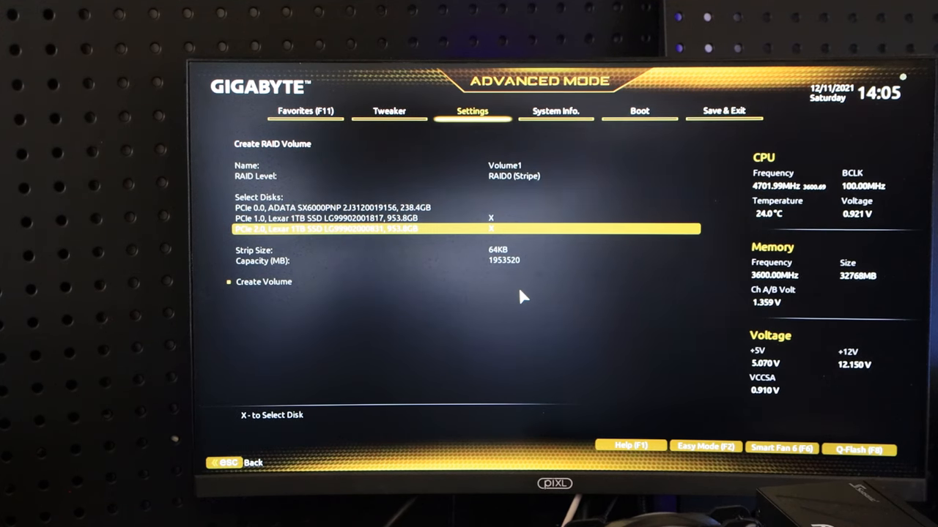
# Review the 64KB stripe size and 1953520 MB capacity settings.
pyautogui.press('Down')
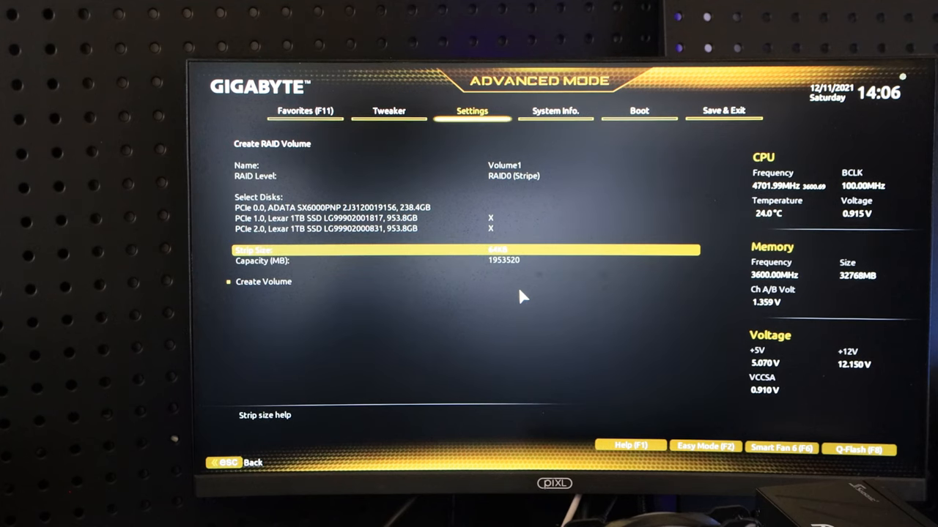
pyautogui.press('Down')
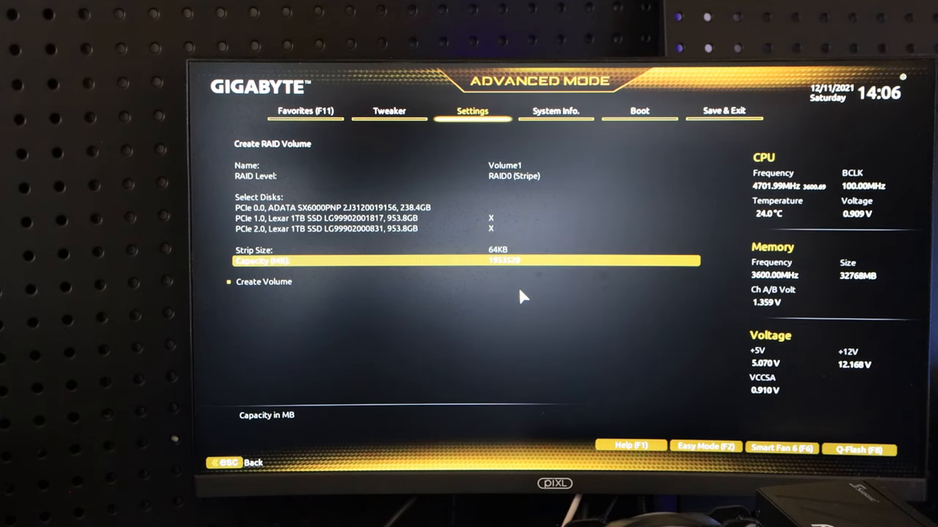
pyautogui.press('down')
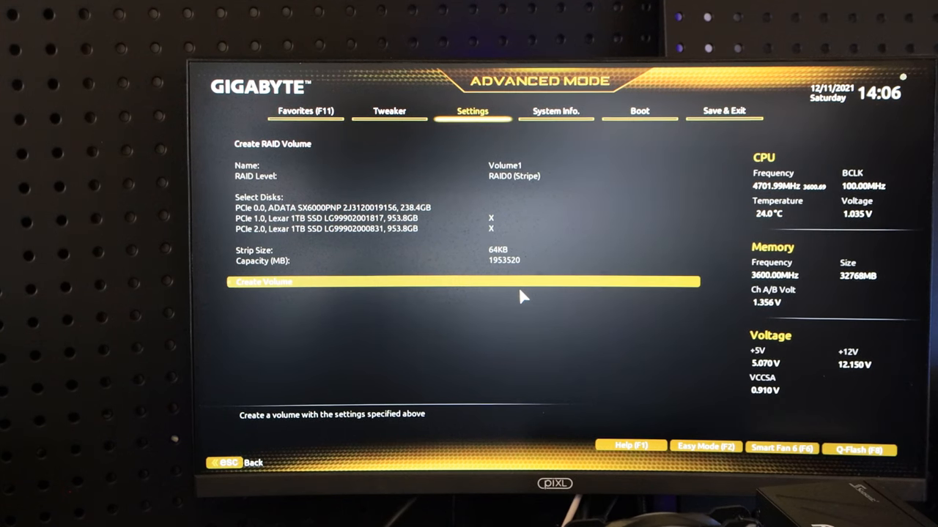
pyautogui.press('up')
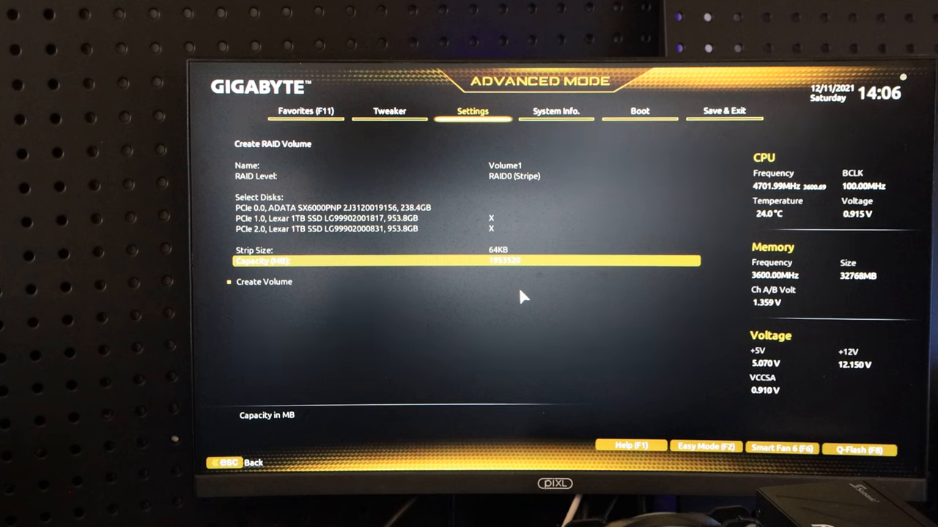
pyautogui.press('up')
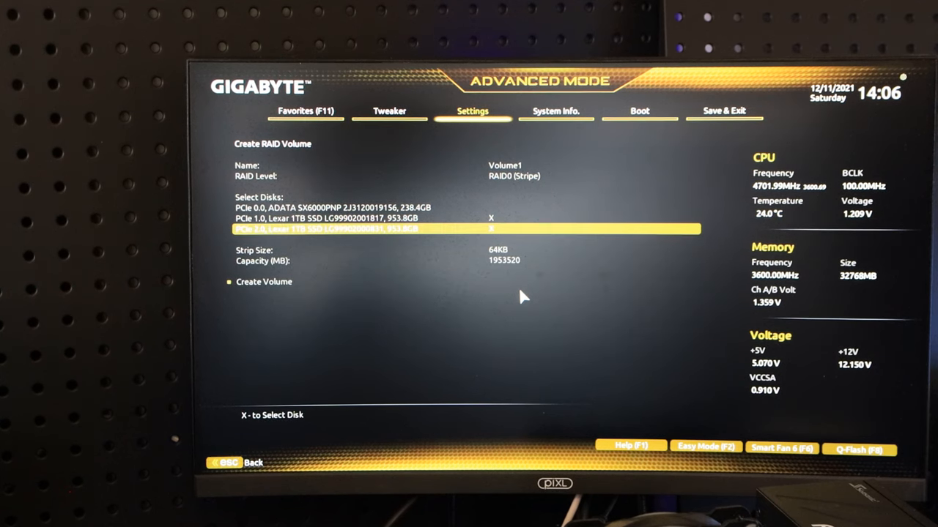
# Confirm RAID0 (Stripe), create the 1.8TB Volume1, and bring up the save-and-exit prompt.
pyautogui.click(512, 176)
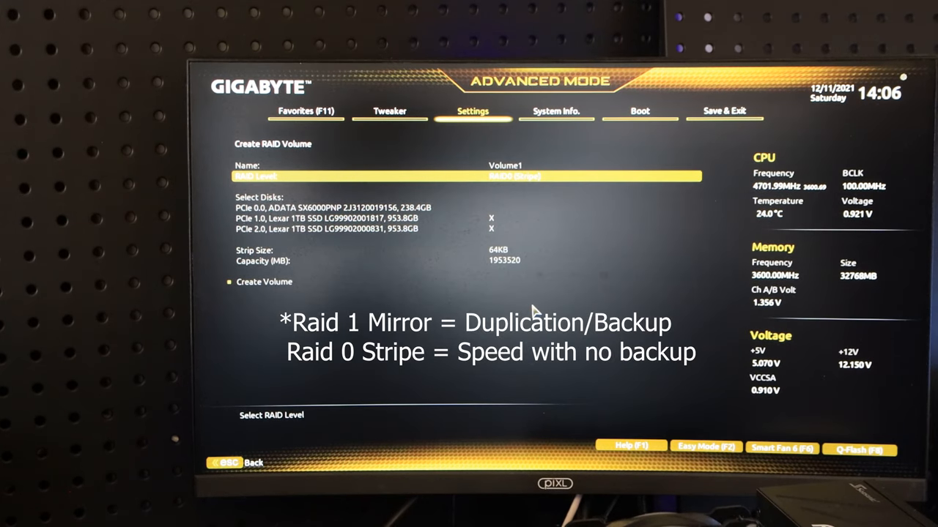
pyautogui.press('Down')
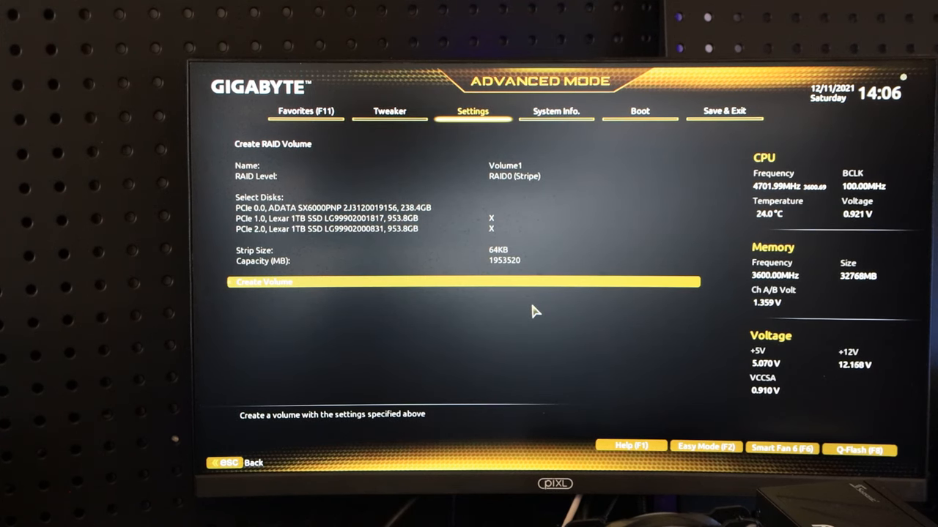
pyautogui.click(460, 282)
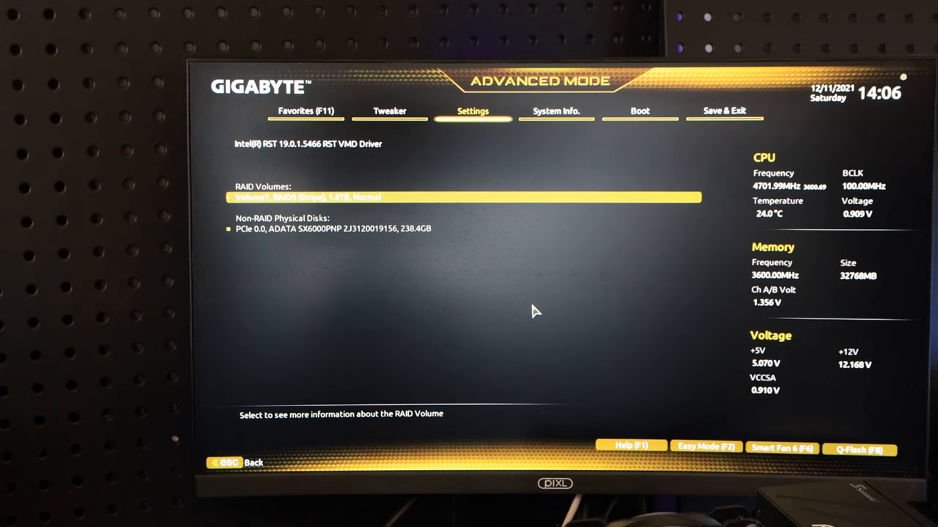
pyautogui.press('down')
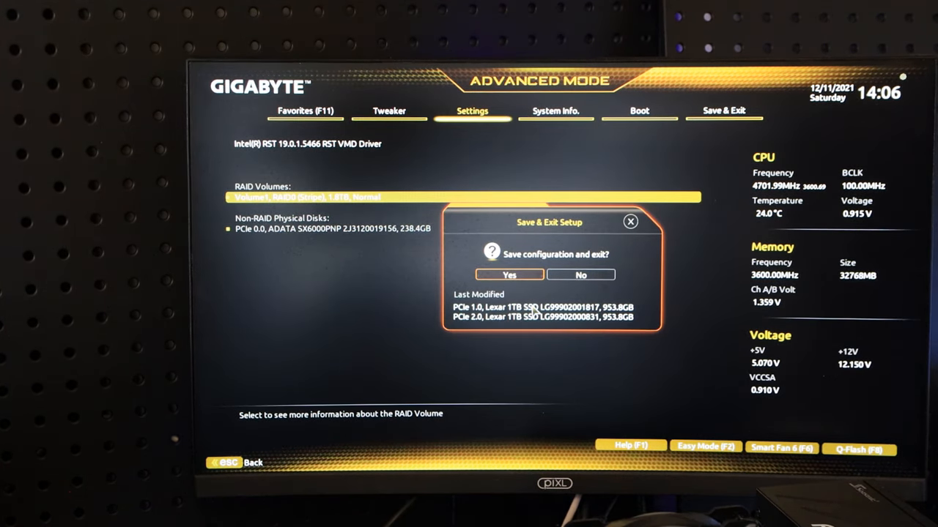
# Confirm Yes in Save & Exit Setup and boot into Windows 11.
pyautogui.click(509, 274)
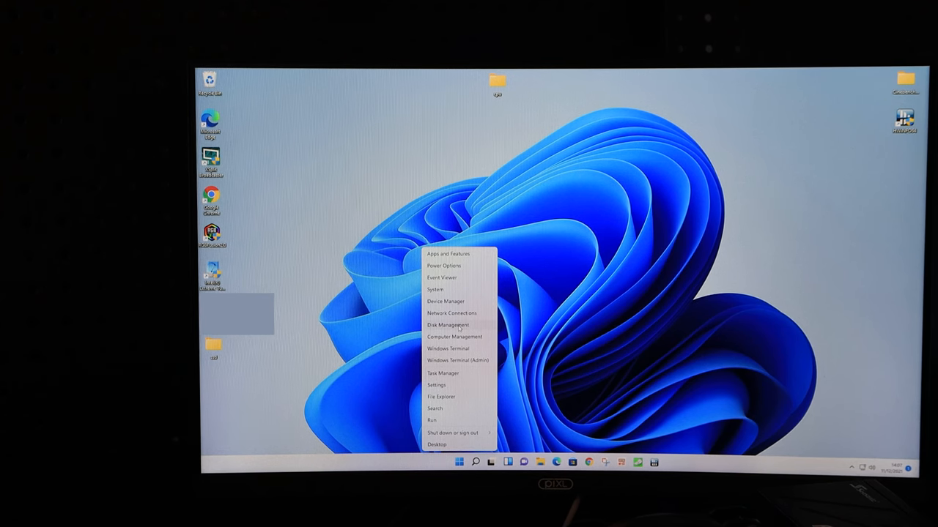
# Open Disk Management and initialize the 1907.72 GB disk with GPT.
pyautogui.click(447, 324)
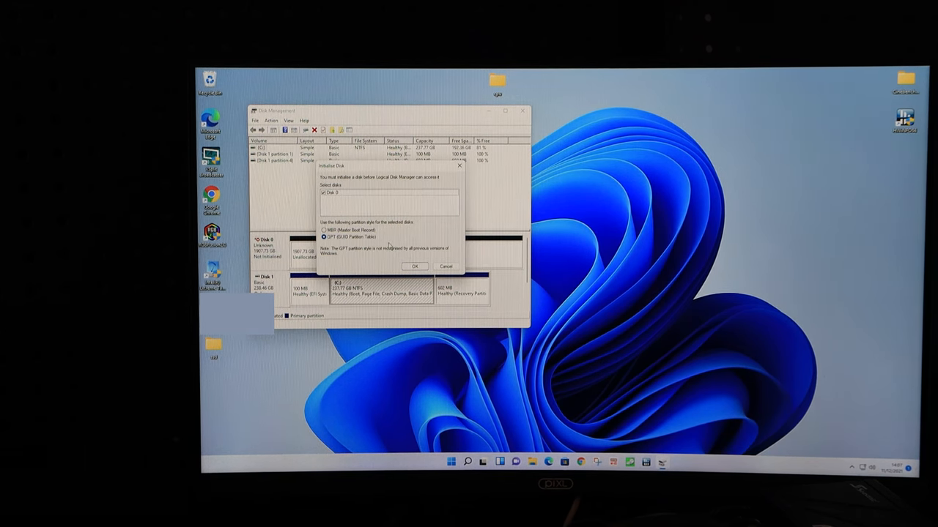
pyautogui.click(414, 266)
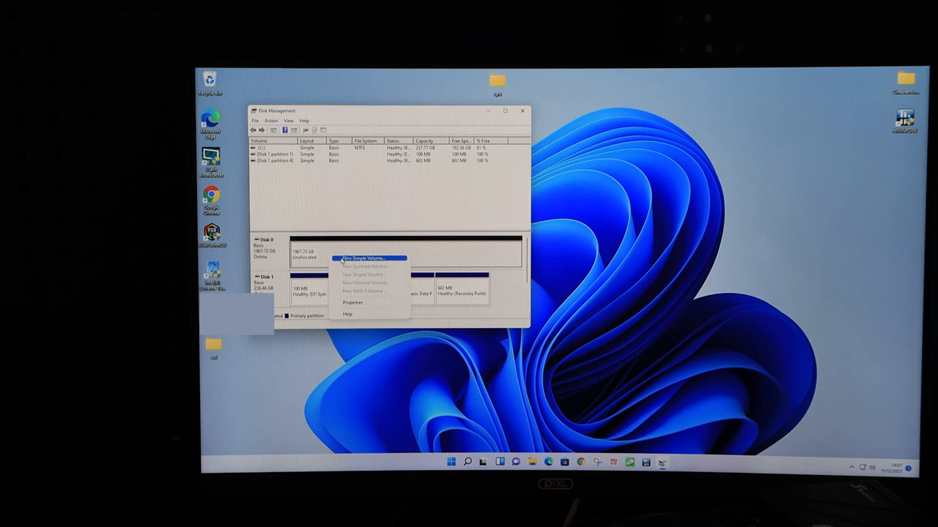
# Make a new simple volume on the unallocated space, formatted NTFS with the label 'Lexar Stripe'.
pyautogui.click(365, 258)
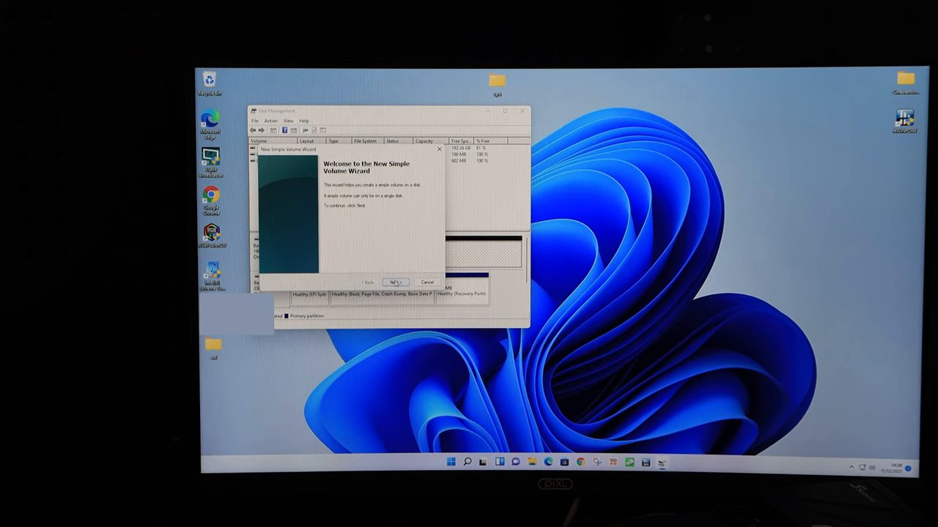
pyautogui.click(395, 282)
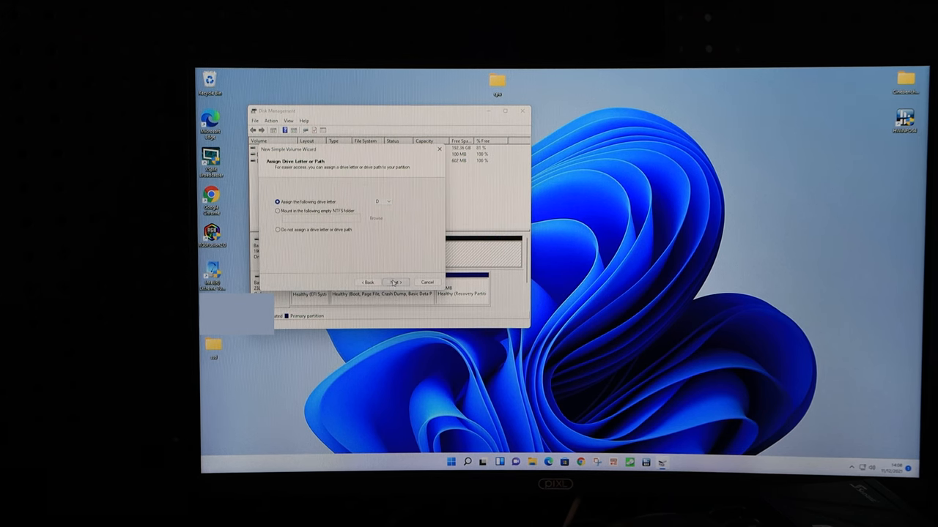
pyautogui.click(396, 282)
pyautogui.write('Lexar Stripe')
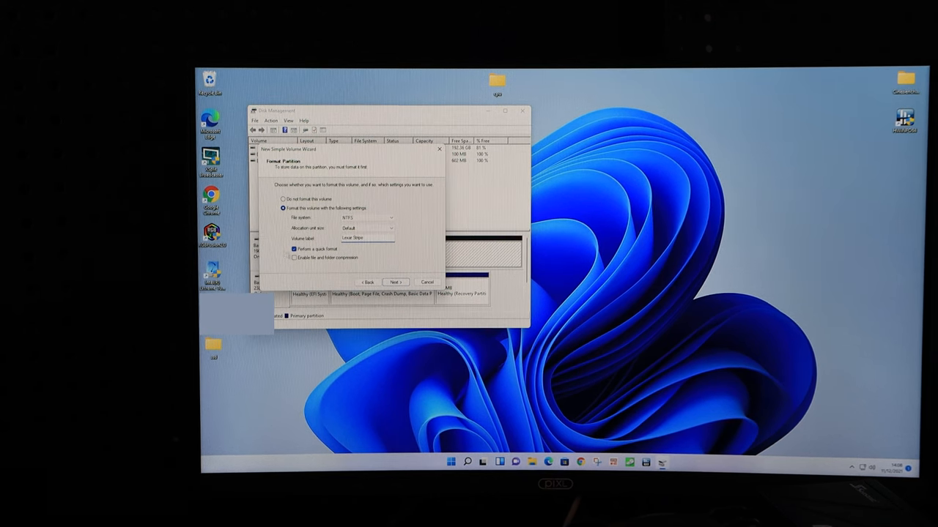
pyautogui.click(395, 282)
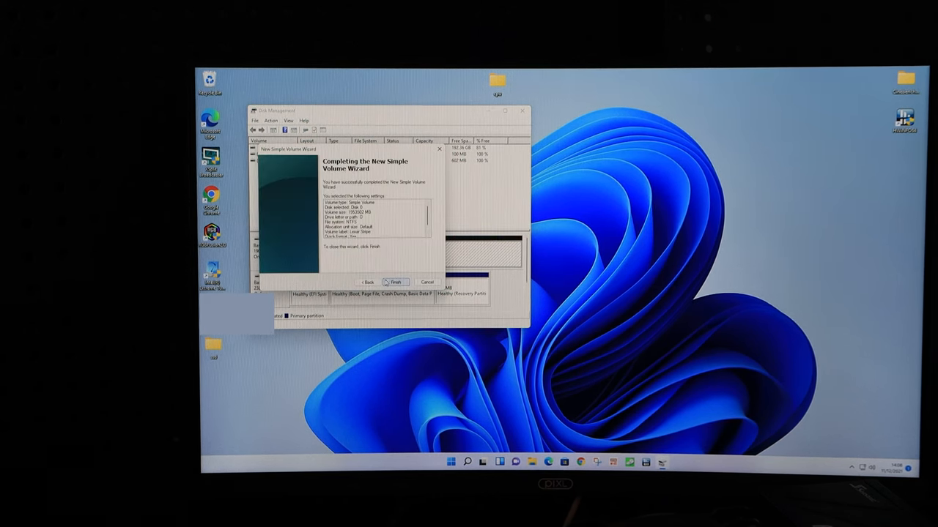
pyautogui.click(396, 282)
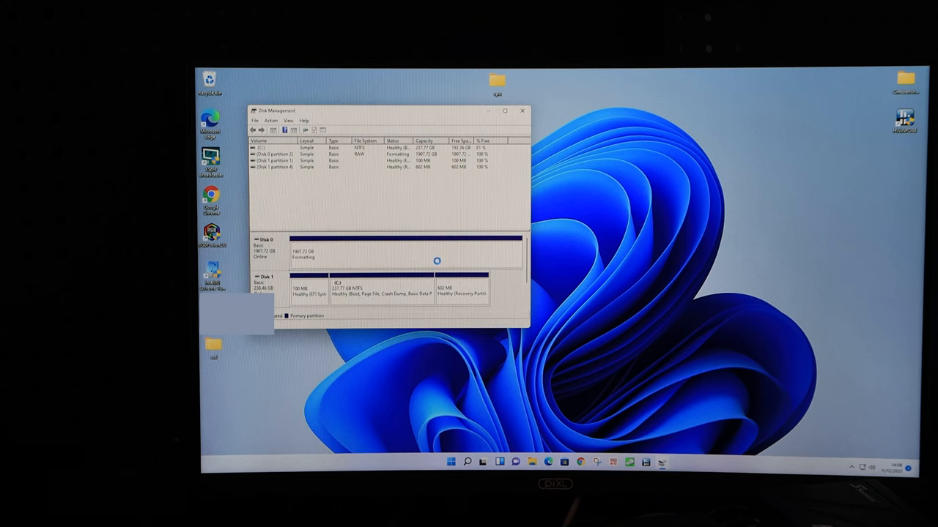